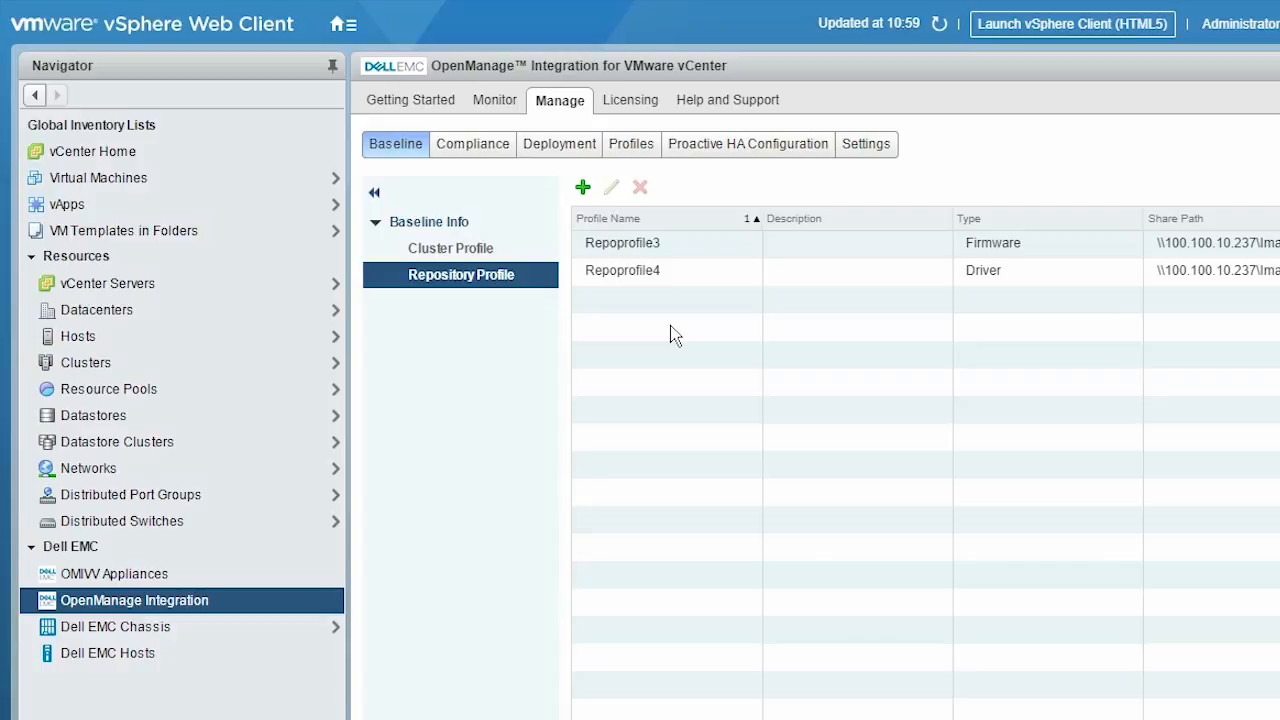
Step: Start a new repository profile and name it Repoprofile1
click(460, 274)
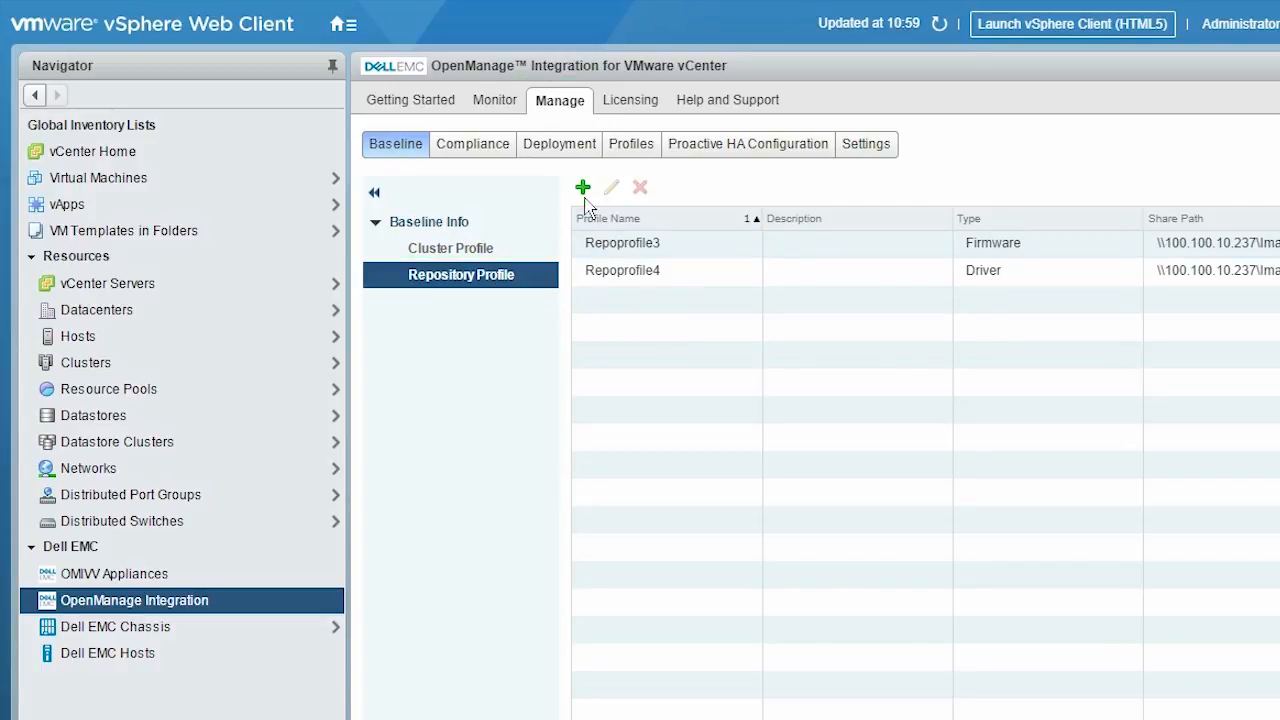
click(582, 188)
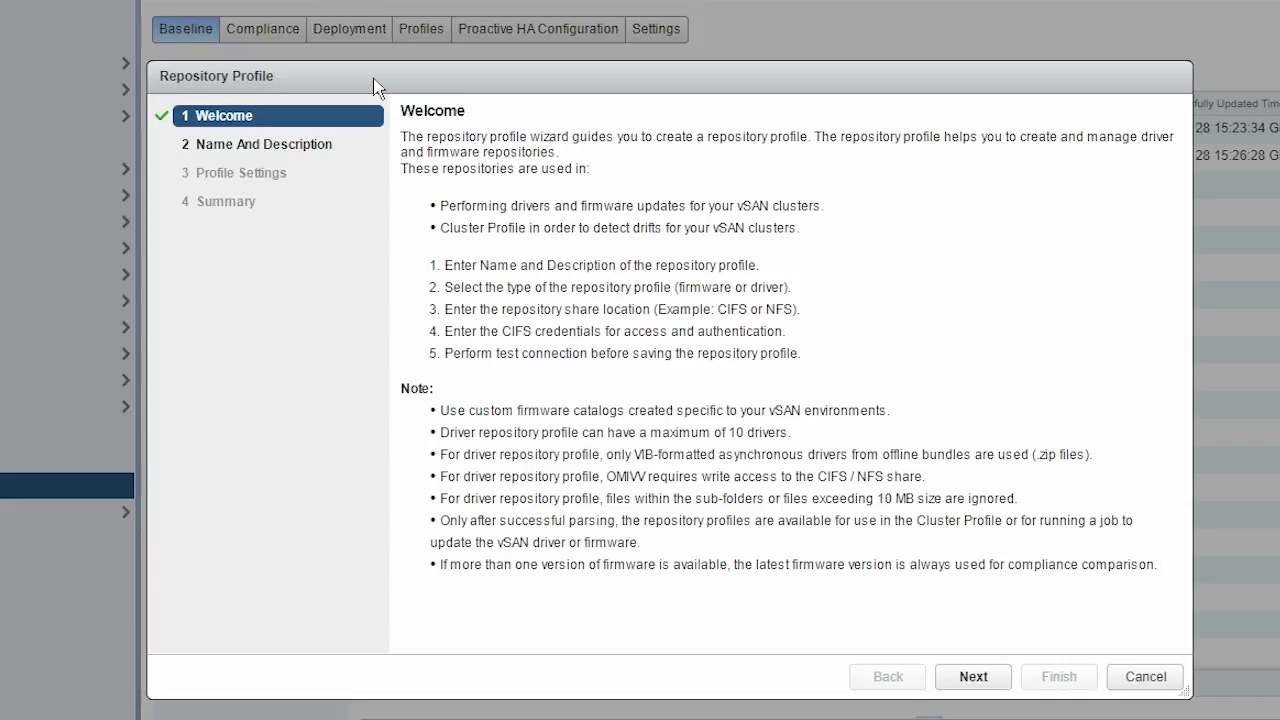
click(972, 676)
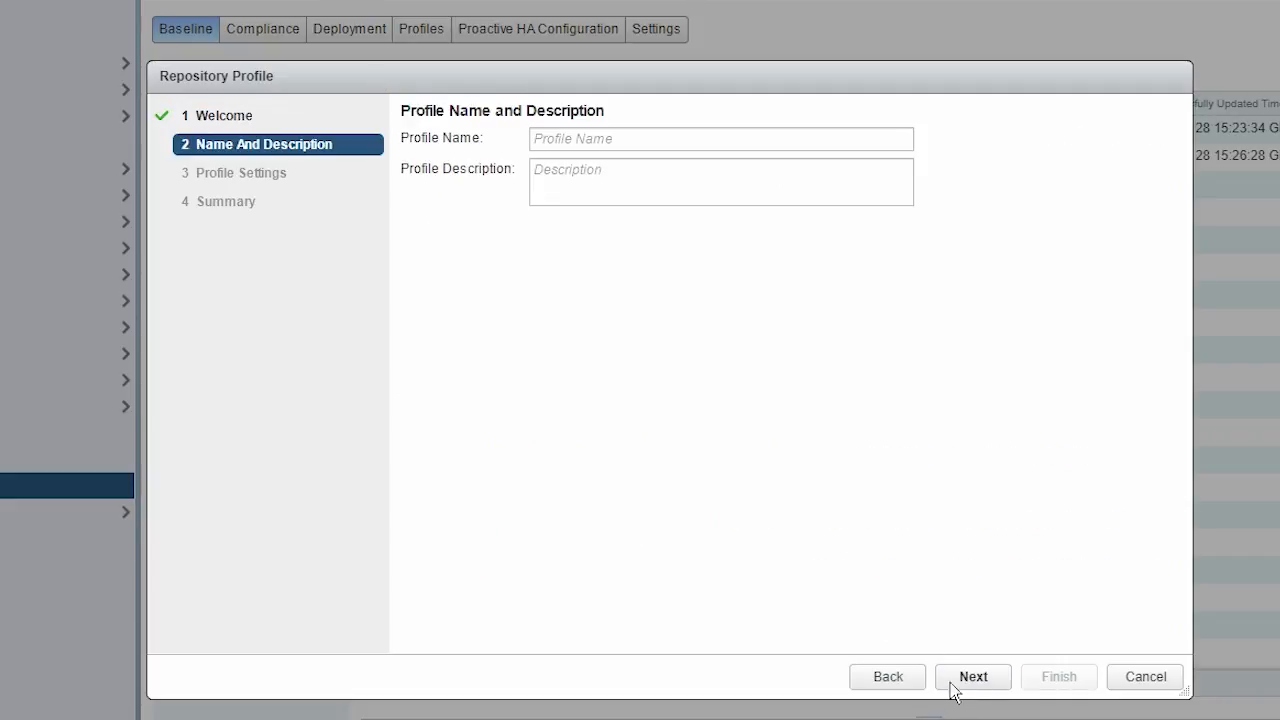
text(Repop)
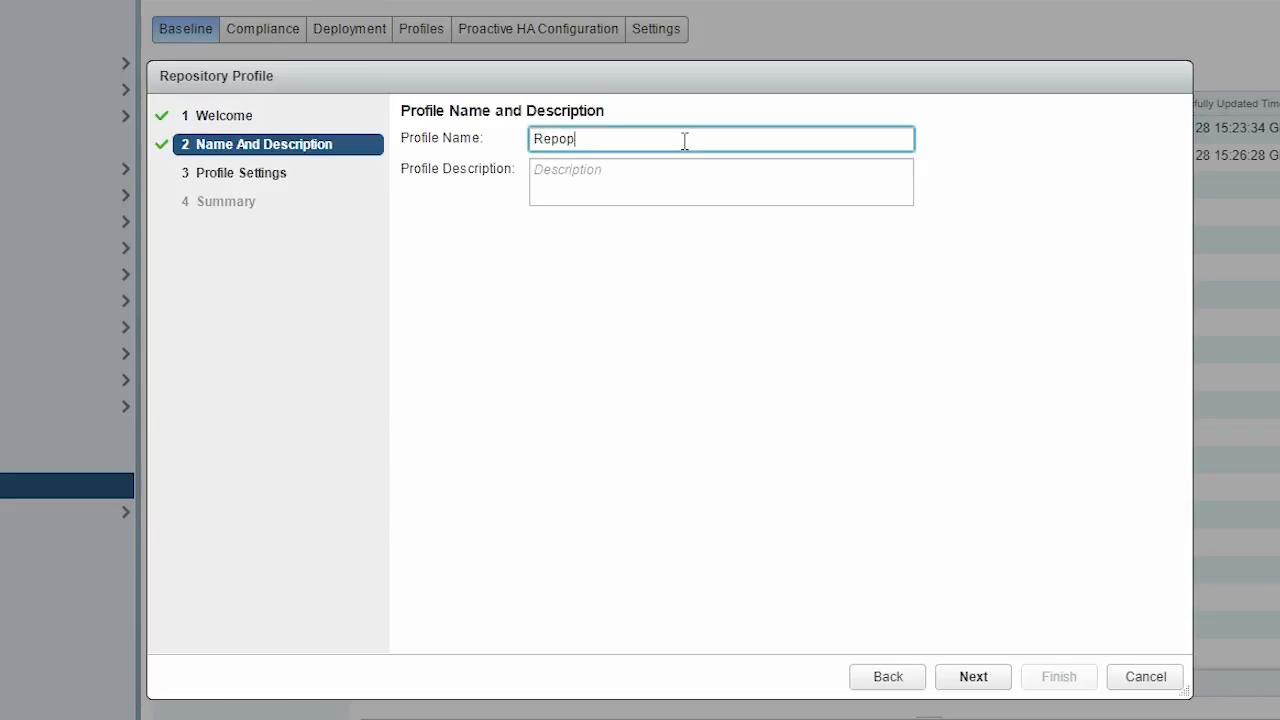
text(rofile1)
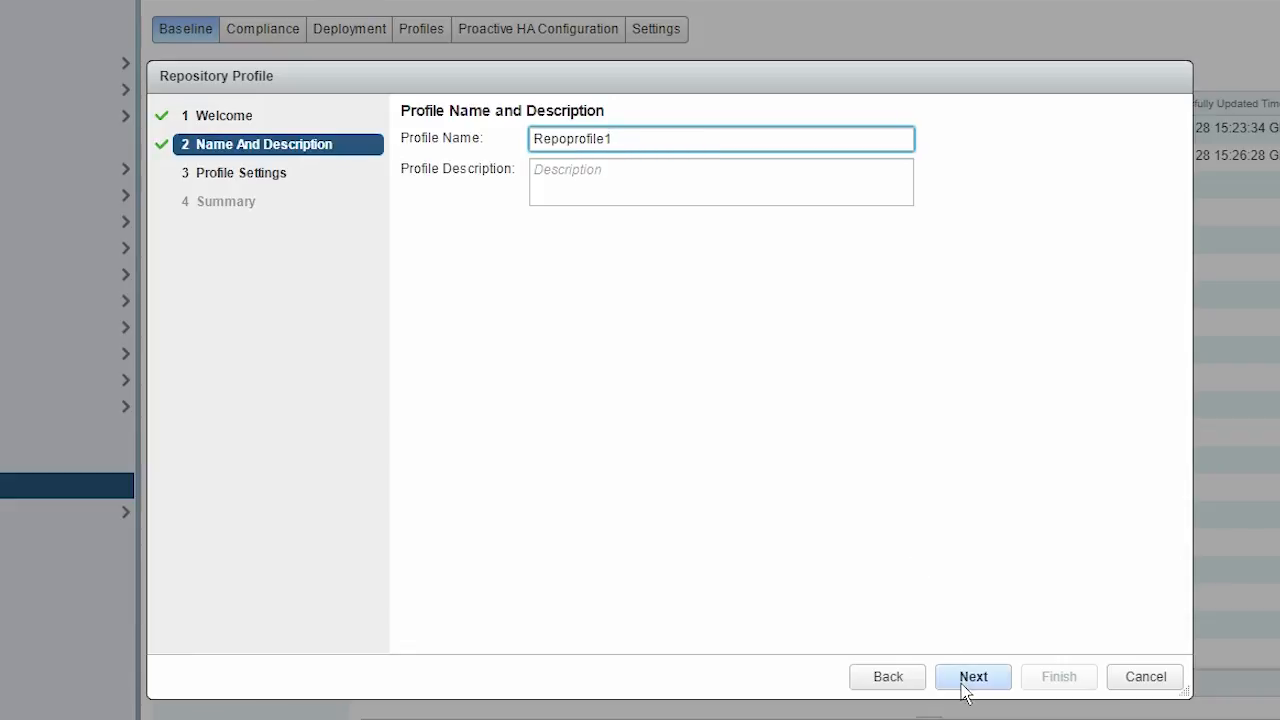
Step: Enter the firmware repository share path, user name and password, and run the access test successfully
click(972, 676)
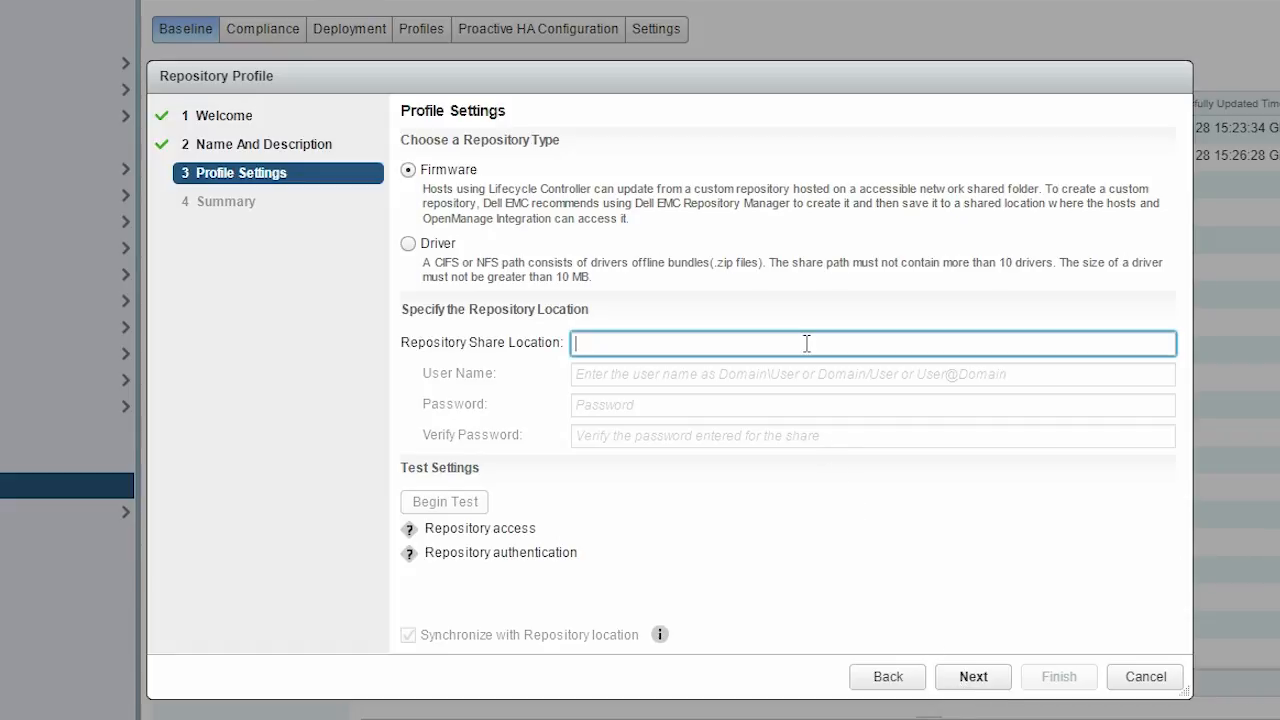
text(s)
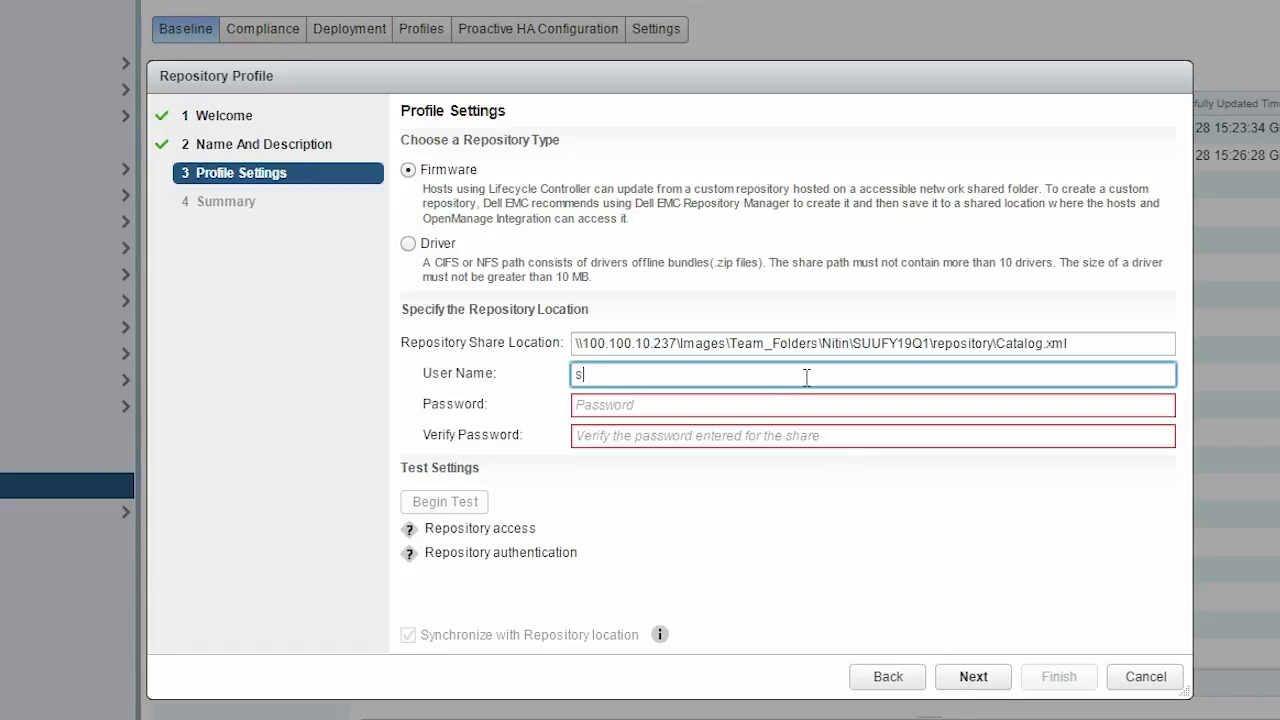
text(ped/kavya)
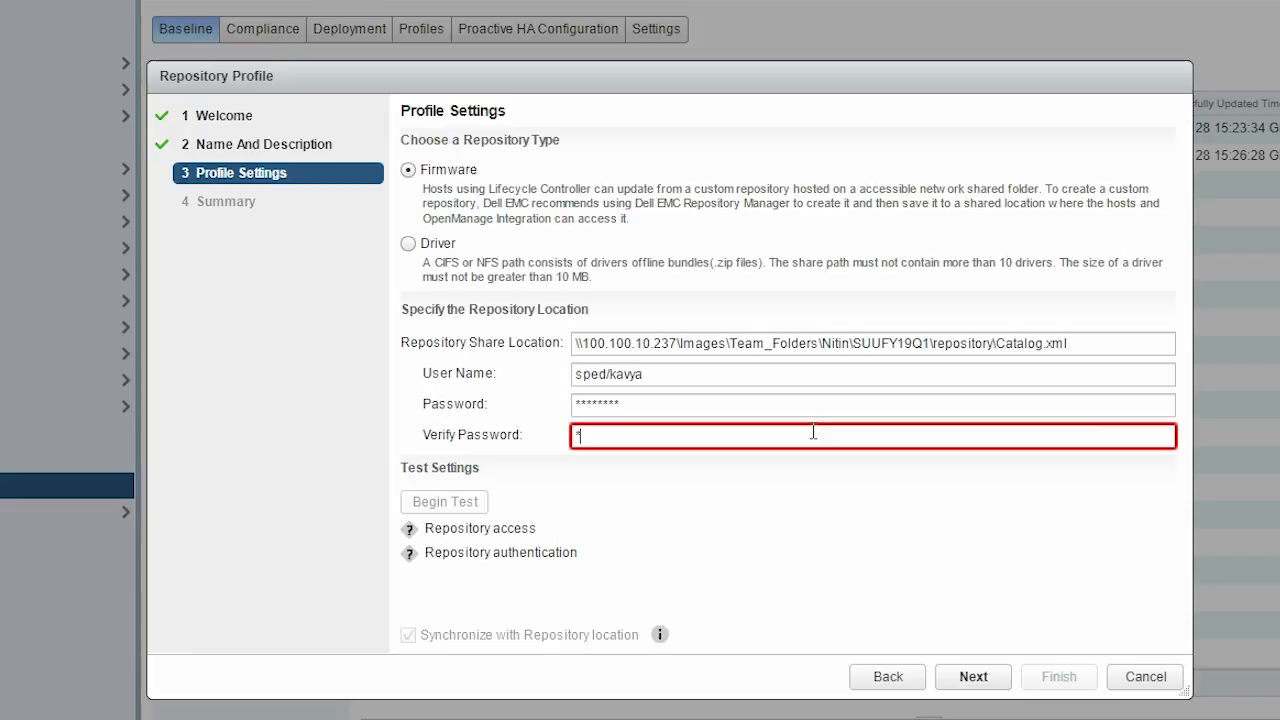
text(********)
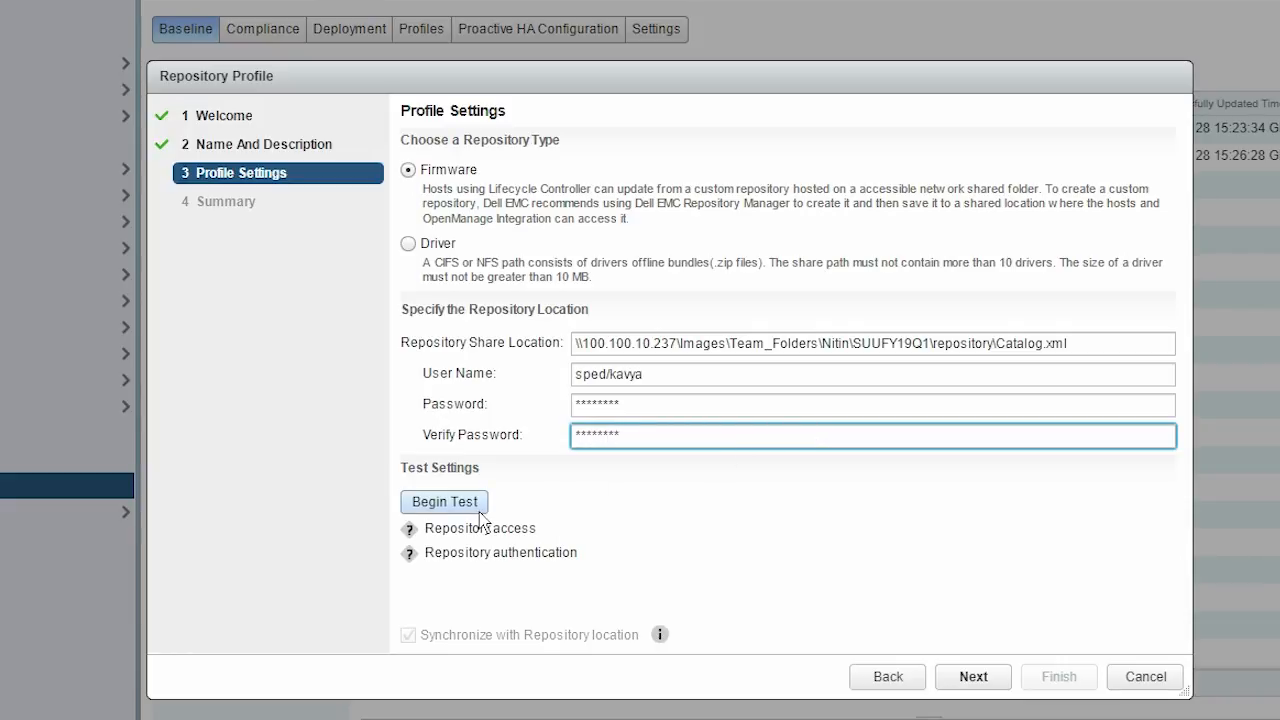
click(444, 500)
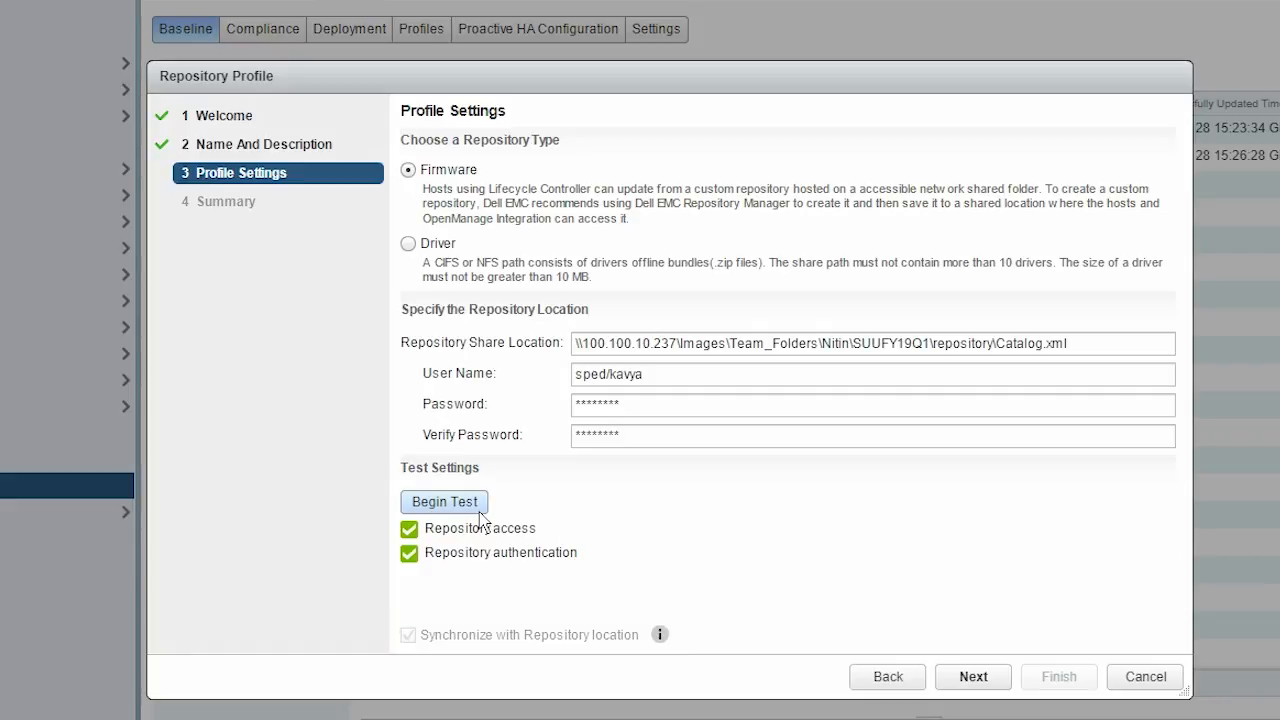
Step: Finish creating Repoprofile1 from the summary and begin another repository profile
click(972, 676)
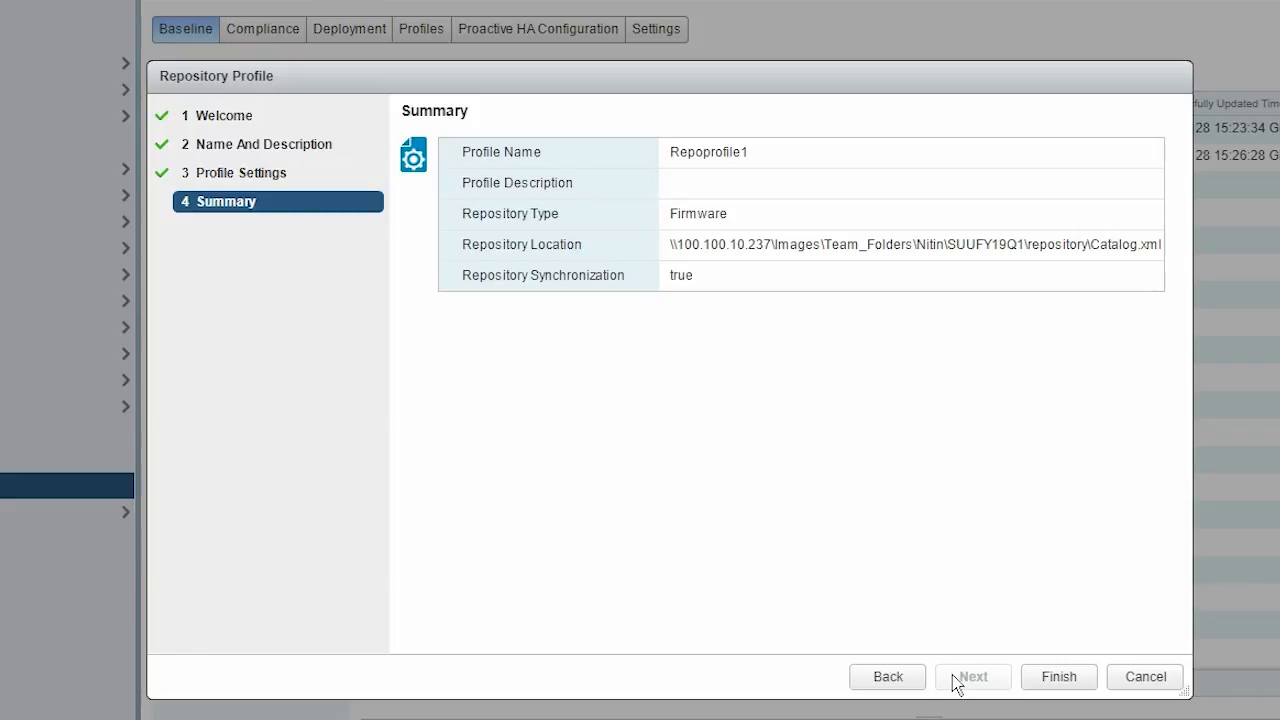
click(1058, 676)
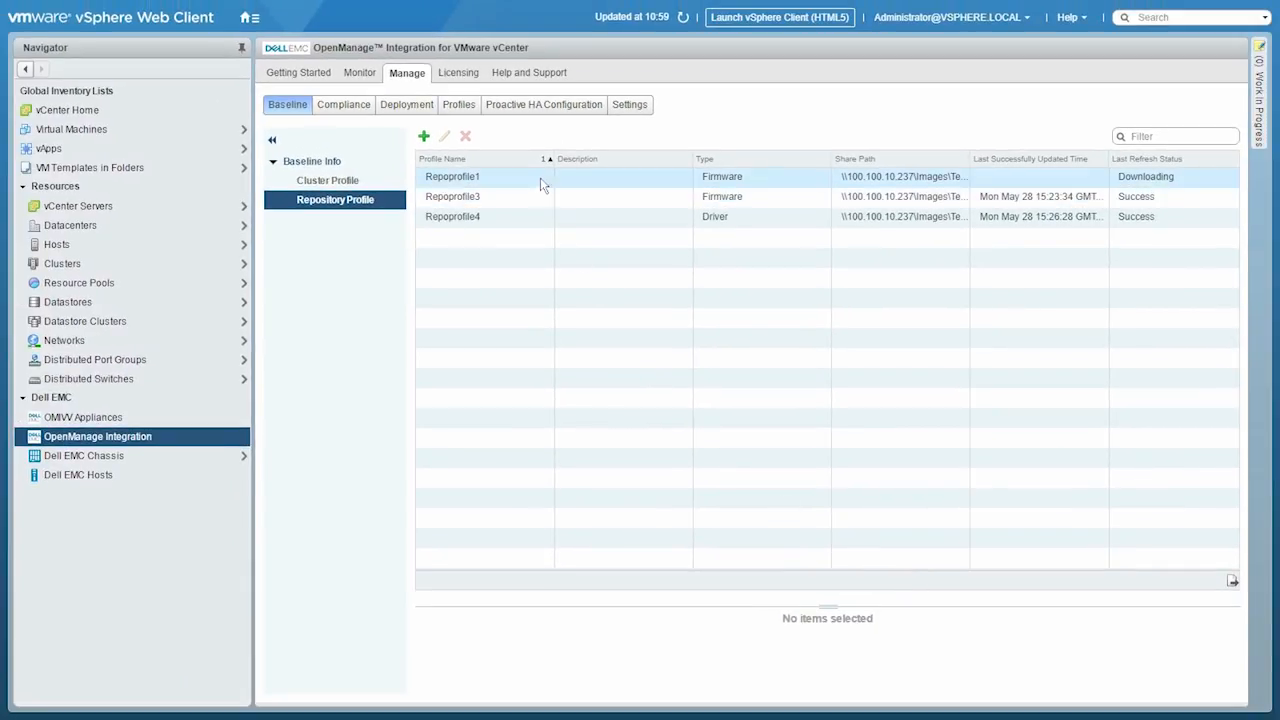
click(484, 176)
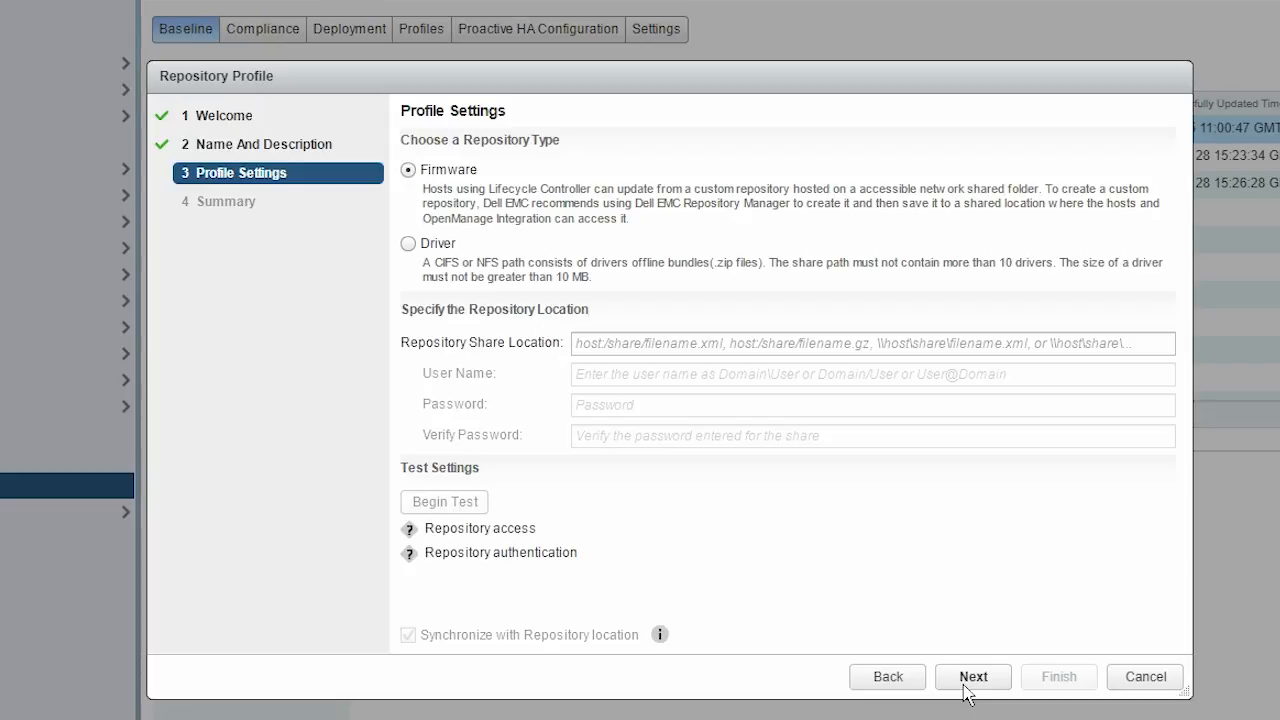
mouse_move(424, 264)
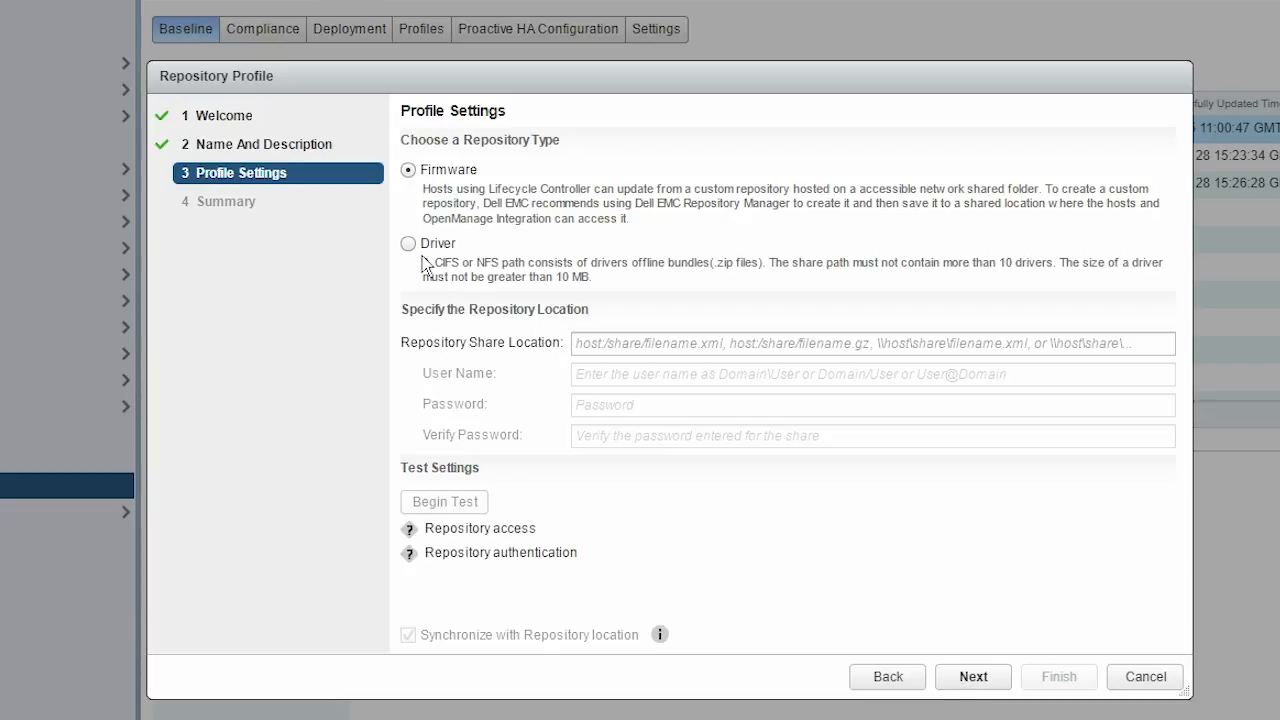
Step: Choose Driver as the repository type for the second profile
click(408, 244)
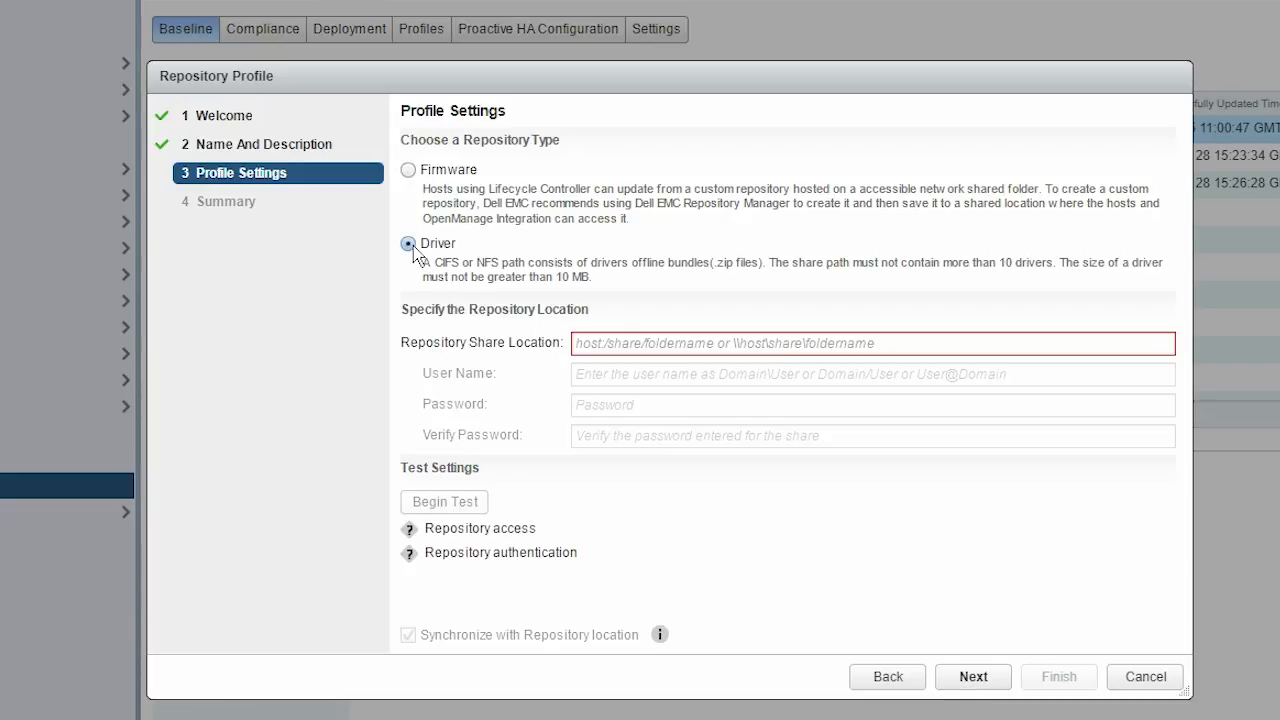